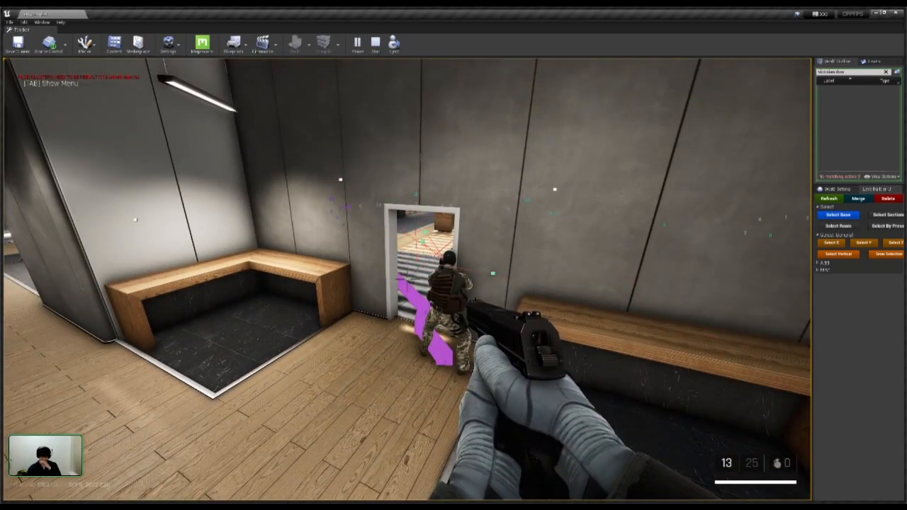
{"action": "mouse_move", "coordinate": [454, 283]}
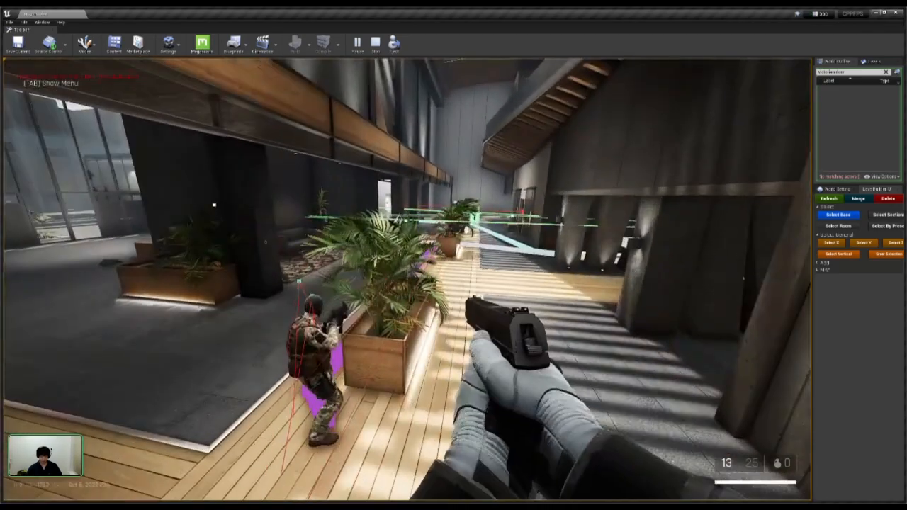
- Bring up the in-game debug menu with the NPC spawn grid and world settings
{"action": "key", "text": "tab"}
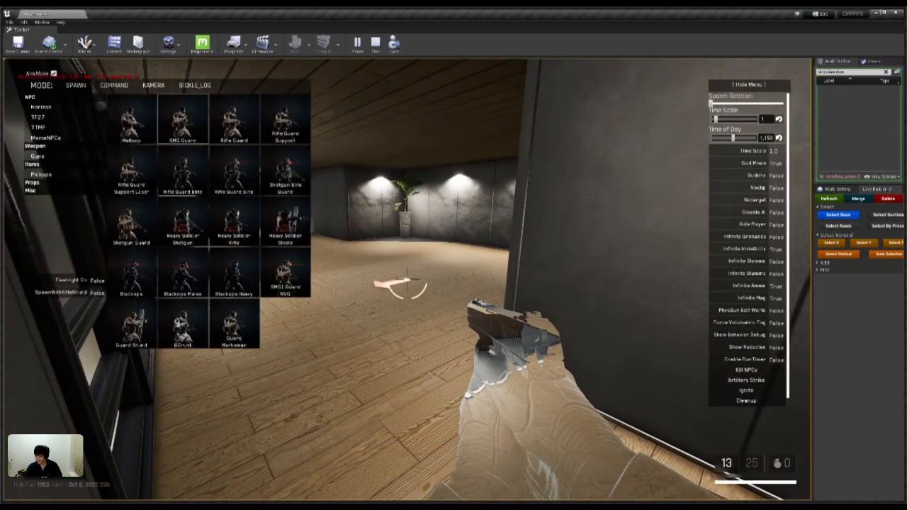
- Dismiss the debug menu and shoot the spawned soldiers near the benches
{"action": "key", "text": "Tab"}
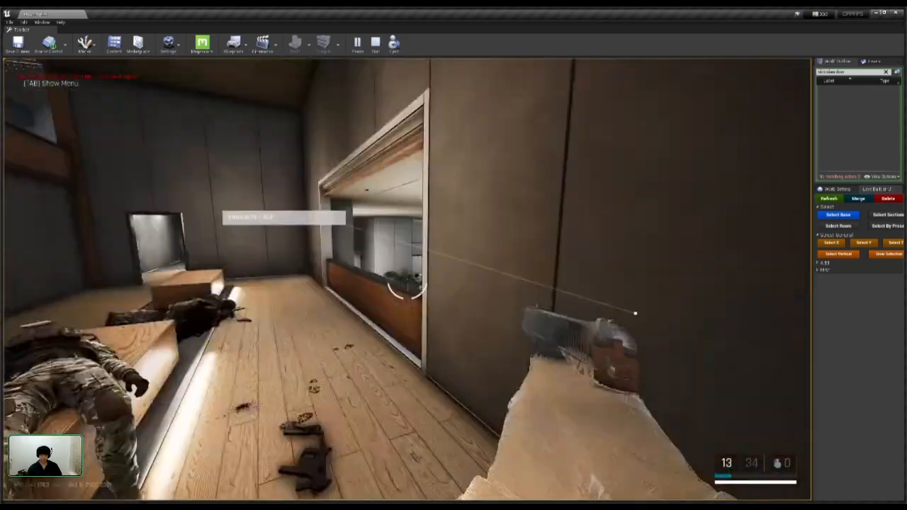
- Watch the AI cover the stairs, then reopen the debug spawn menu in the stairwell corridor
{"action": "key", "text": "tab"}
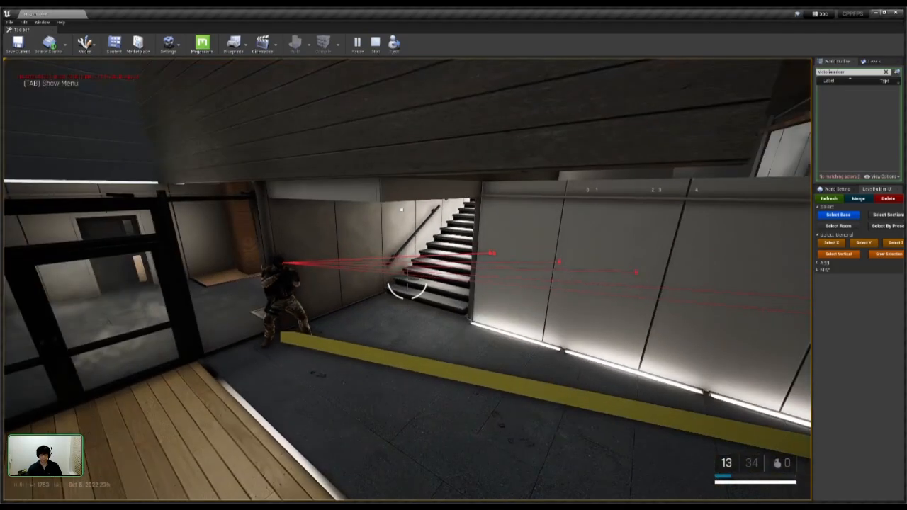
{"action": "key", "text": "Tab"}
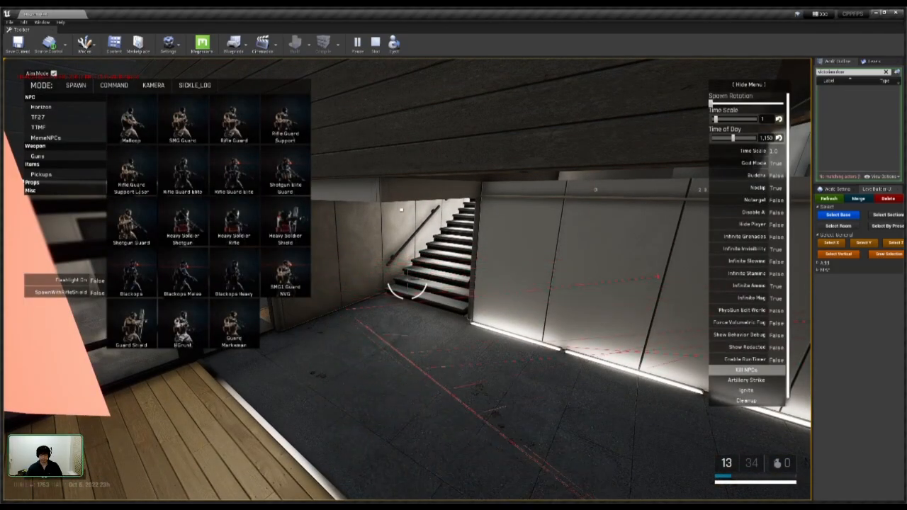